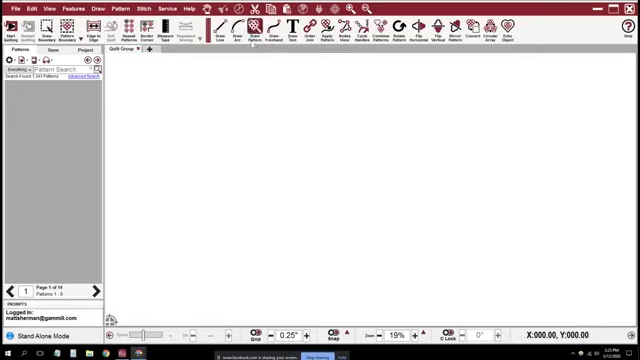
Step: Start an image import and browse the StatlerStitcher Images folder of quilt photos
click(256, 27)
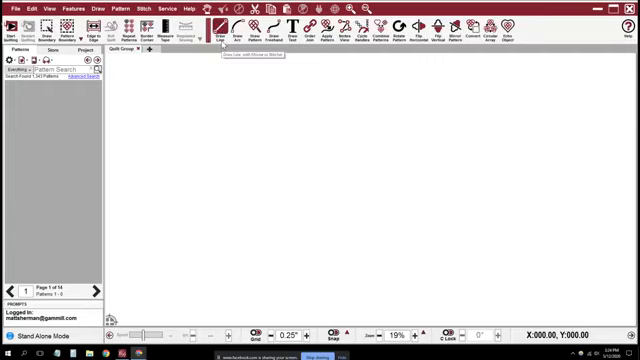
mouse_move(237, 25)
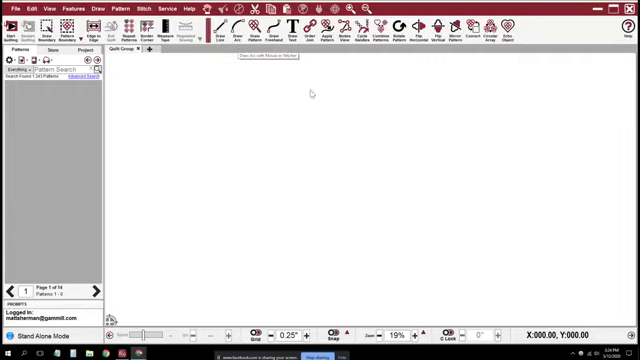
mouse_move(390, 116)
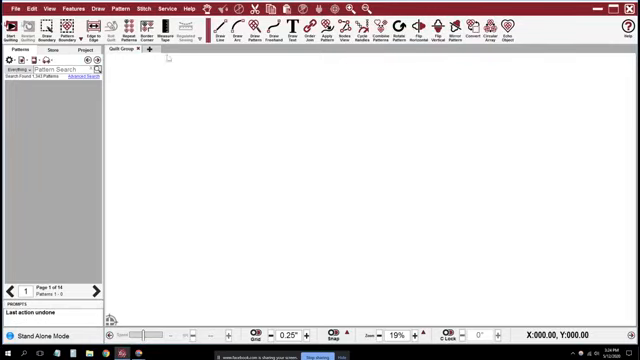
click(11, 9)
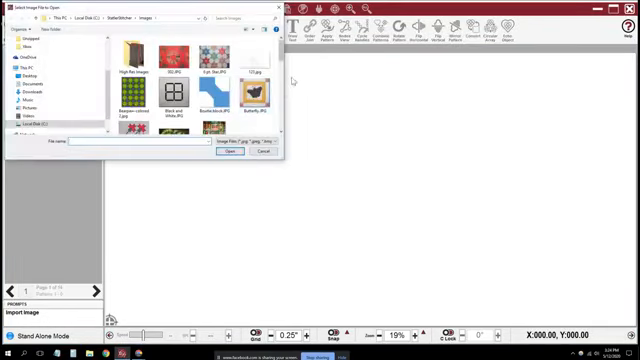
scroll(down, 3)
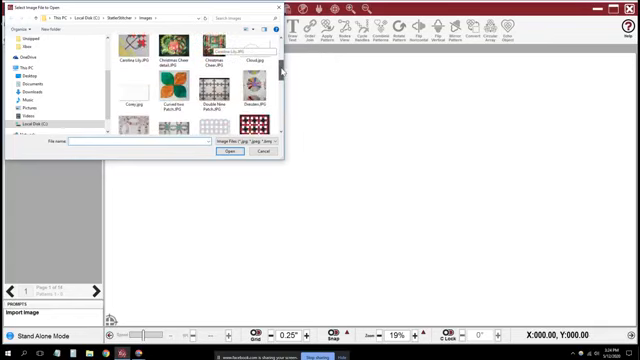
scroll(down, 3)
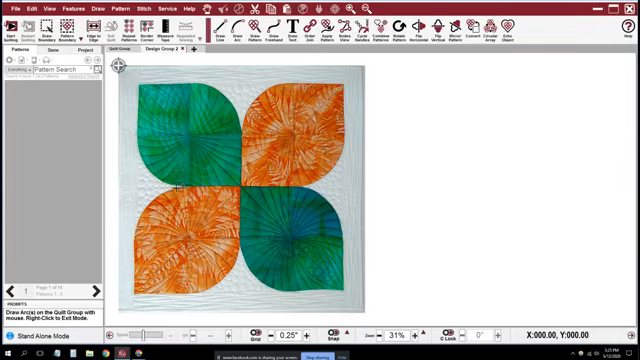
mouse_move(124, 205)
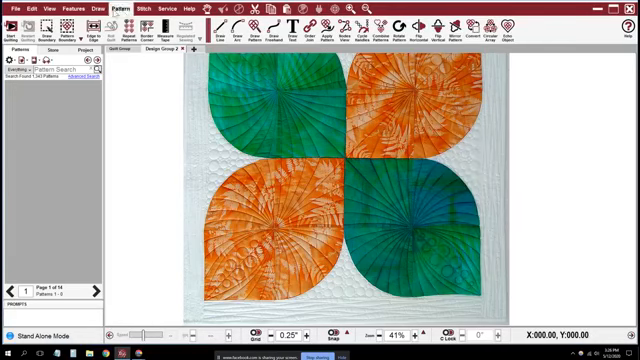
click(59, 9)
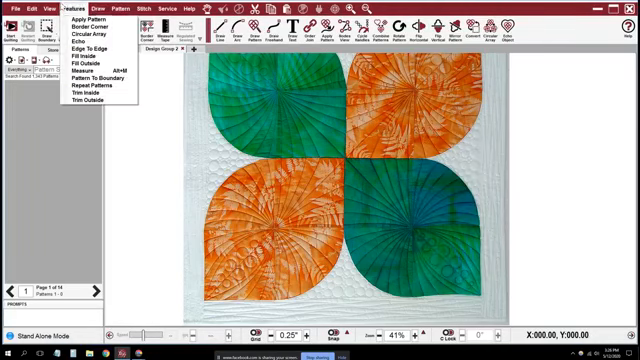
click(43, 8)
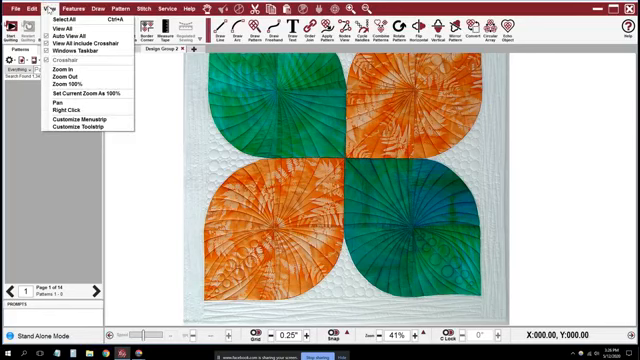
click(103, 8)
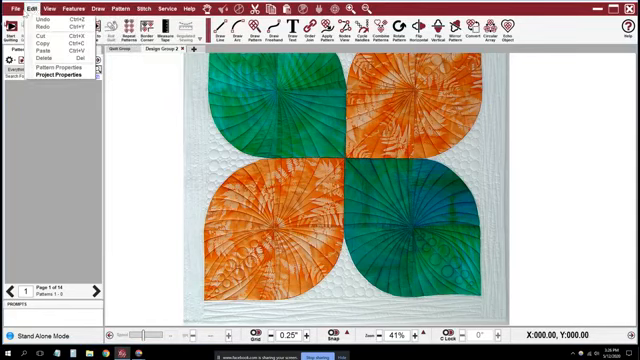
click(12, 6)
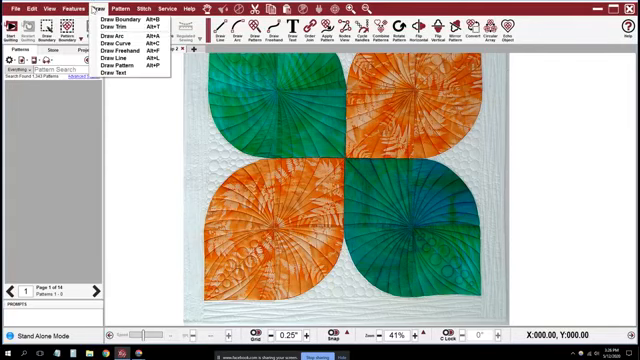
click(122, 9)
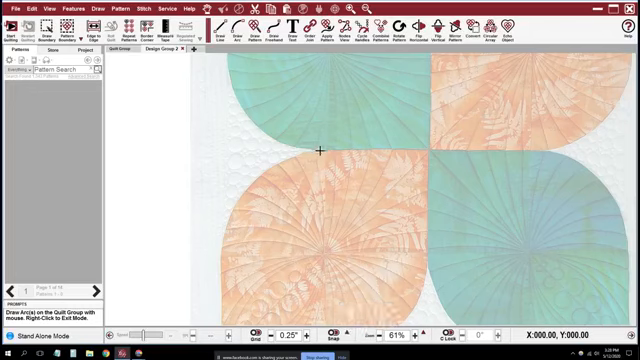
Step: Draw the first curved line along the lower orange petal's left edge
drag(323, 150, 257, 178)
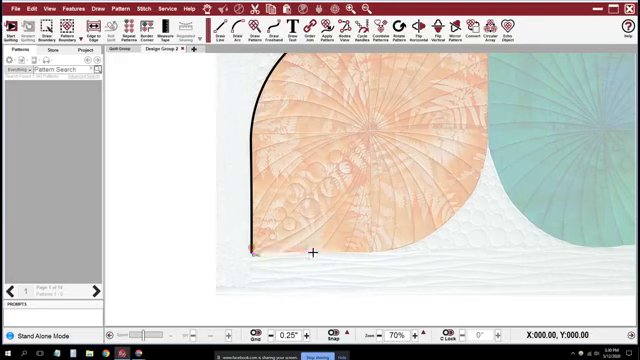
Step: Draw a straight line along the orange block's bottom edge
drag(253, 253, 375, 253)
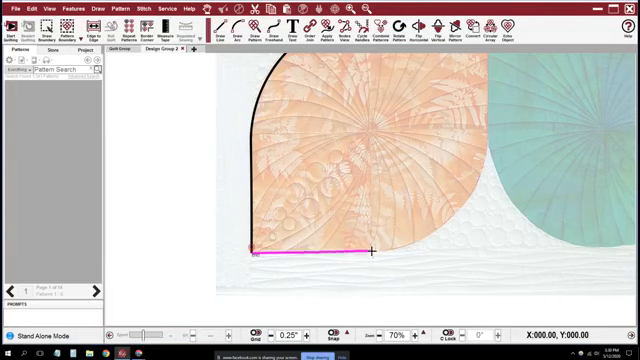
scroll(up, 3)
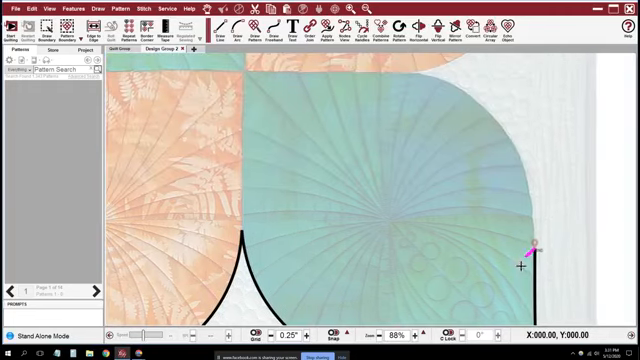
drag(537, 245, 497, 120)
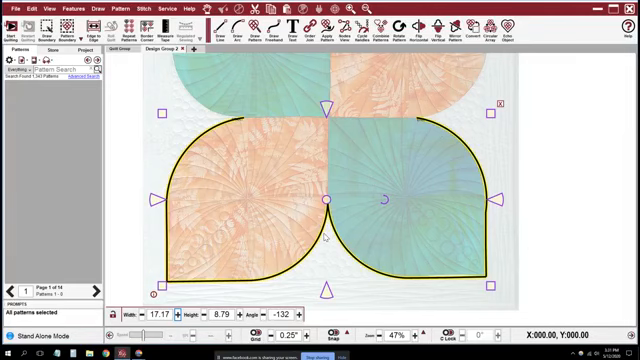
Step: Bring up the right-click editing menu for the lower arc pair
right_click(330, 200)
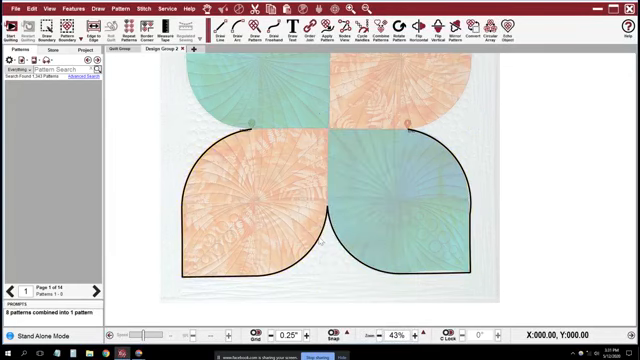
right_click(320, 220)
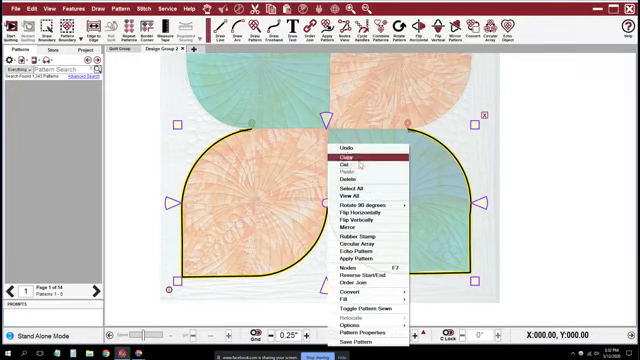
mouse_move(345, 159)
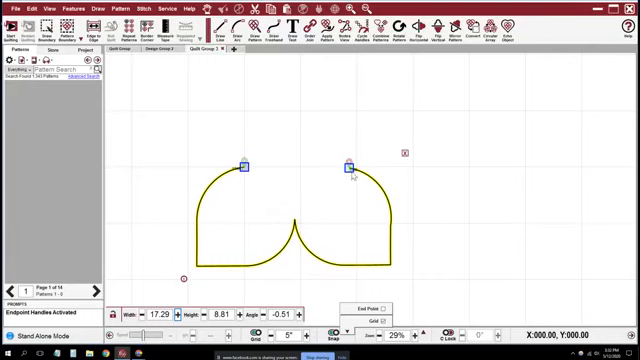
Step: Drag an arc endpoint handle to level the pattern at 0 degrees
drag(352, 162, 360, 160)
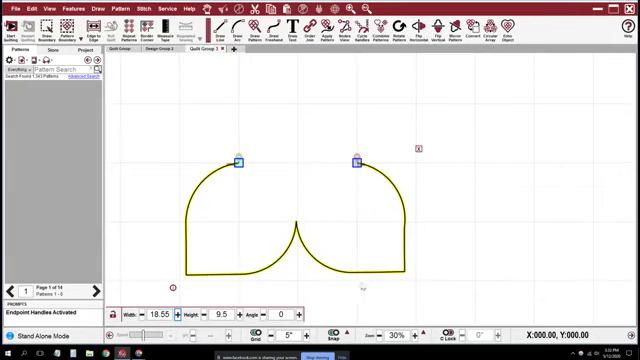
mouse_move(368, 279)
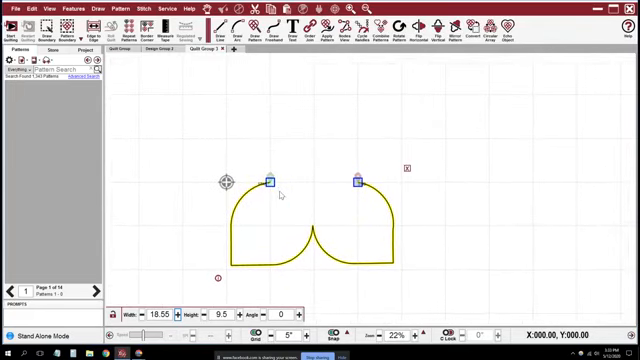
mouse_move(332, 290)
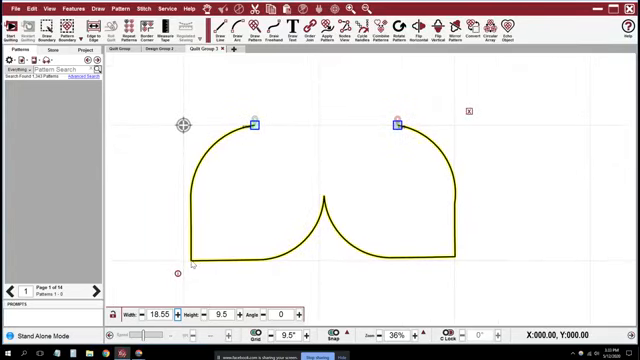
mouse_move(318, 264)
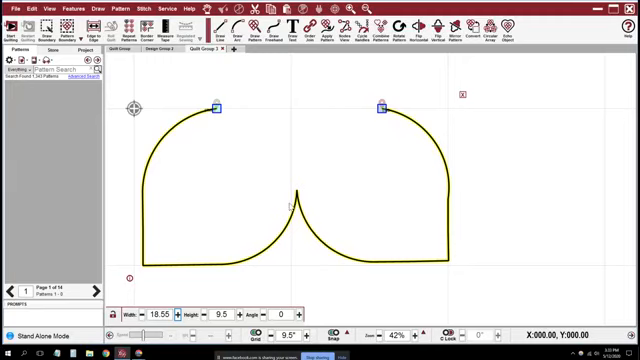
mouse_move(237, 141)
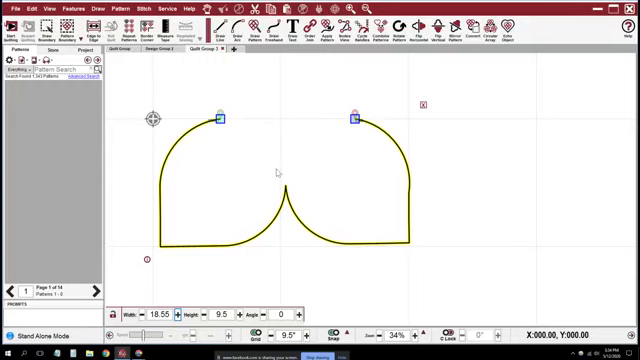
mouse_move(289, 173)
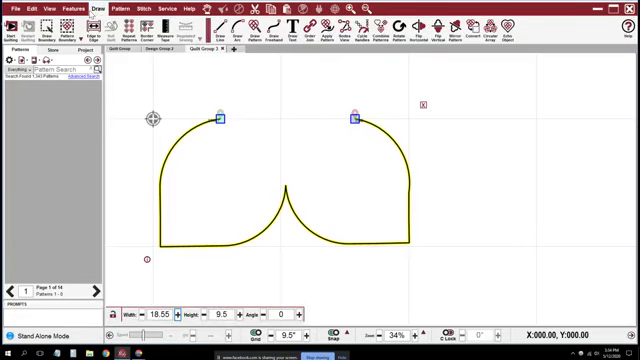
mouse_move(357, 188)
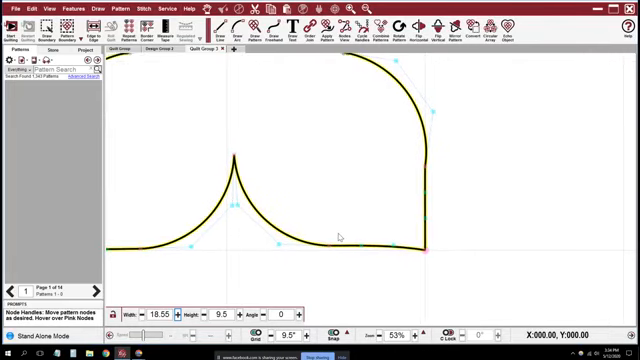
mouse_move(334, 249)
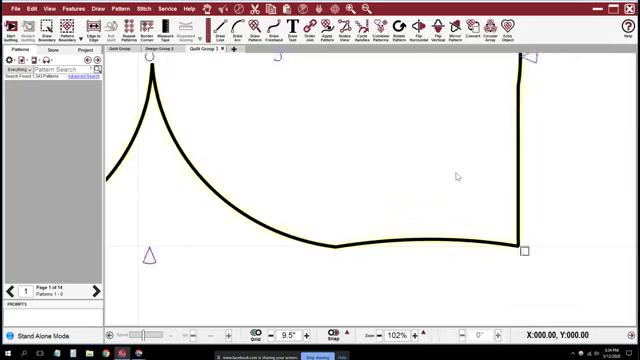
Step: Bring up the right-click editing options on the arc pair
right_click(452, 177)
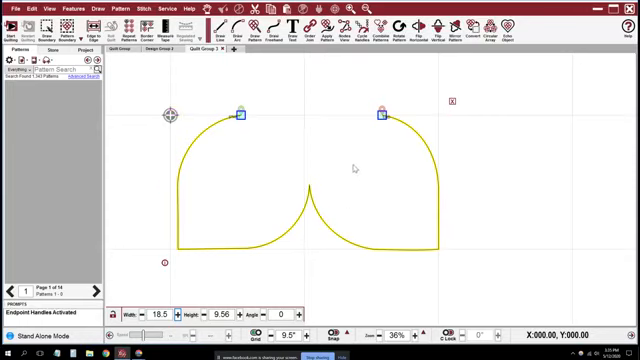
drag(240, 113, 242, 117)
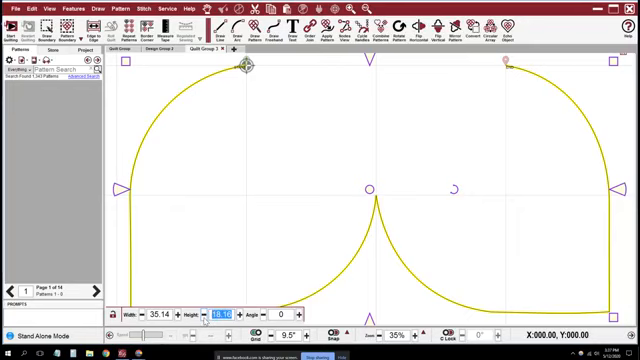
text(8)
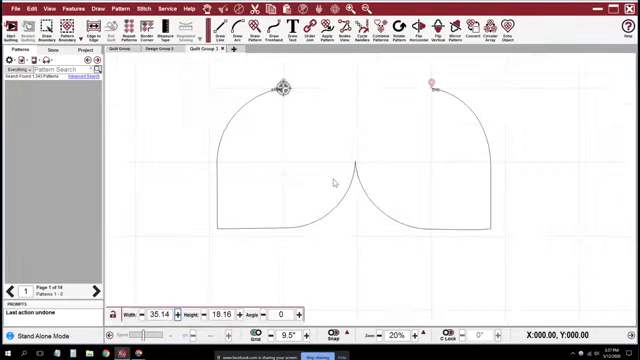
click(335, 180)
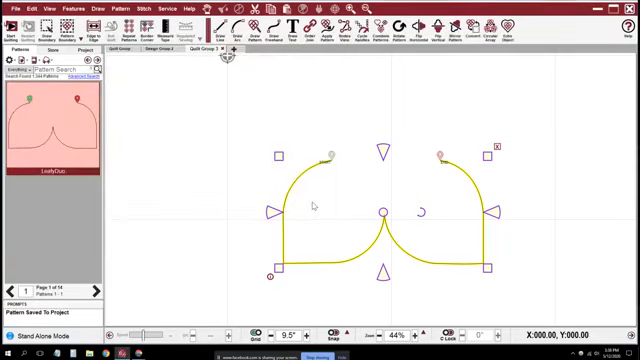
Step: Scroll down the canvas to view the LeafyDuo edge-to-edge row
scroll(down, 3)
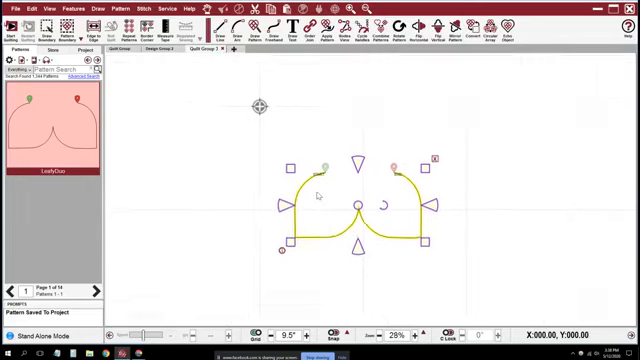
scroll(down, 3)
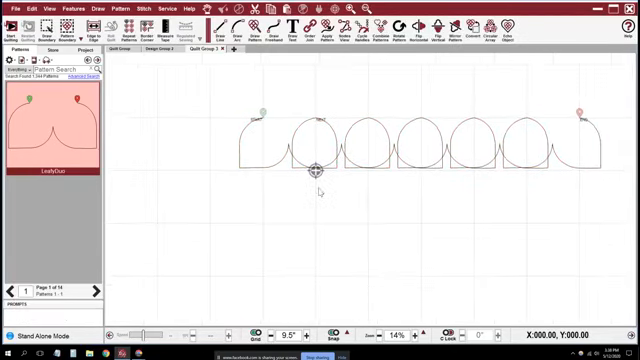
scroll(down, 3)
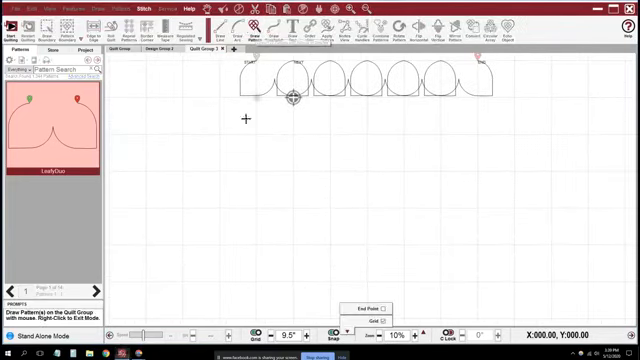
mouse_move(223, 209)
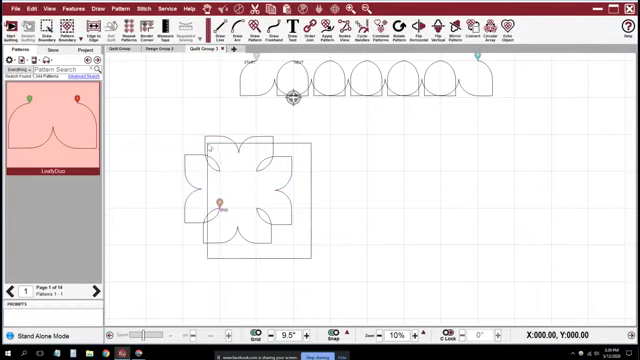
Step: Stop placing LeafyDuo copies once the four-fold block is complete
right_click(225, 205)
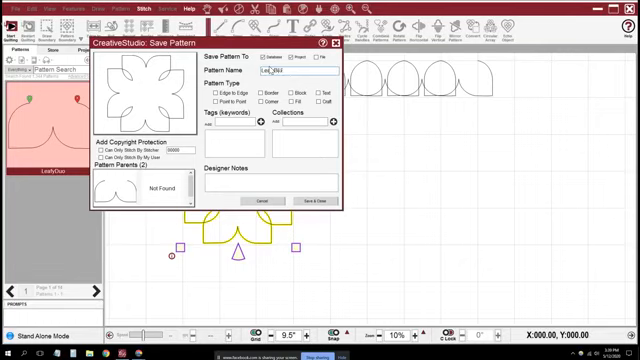
Step: Enter 'LeafyBlock' as the pattern name and save the pattern
text(LeafyBlock)
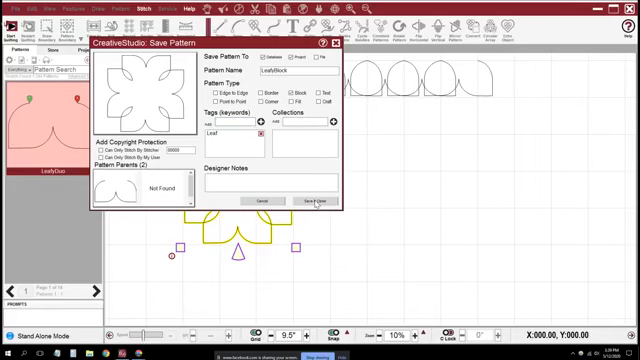
click(313, 197)
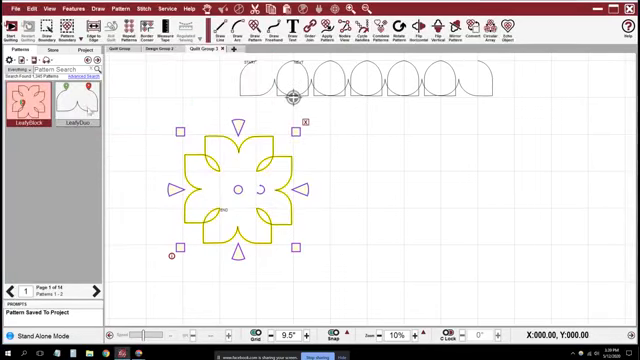
click(74, 100)
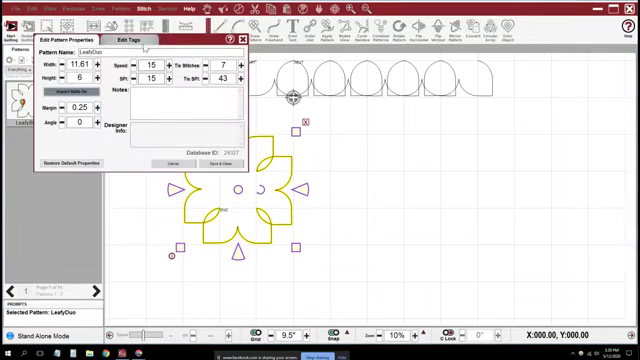
click(130, 39)
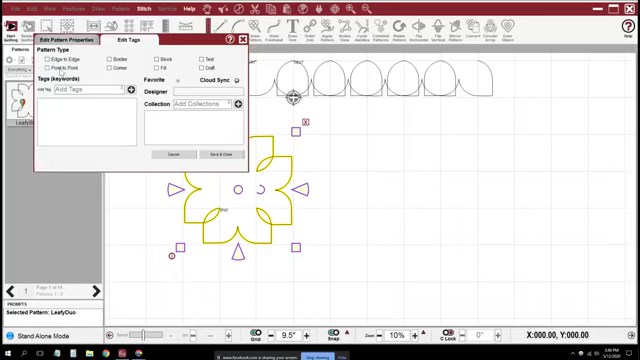
click(42, 66)
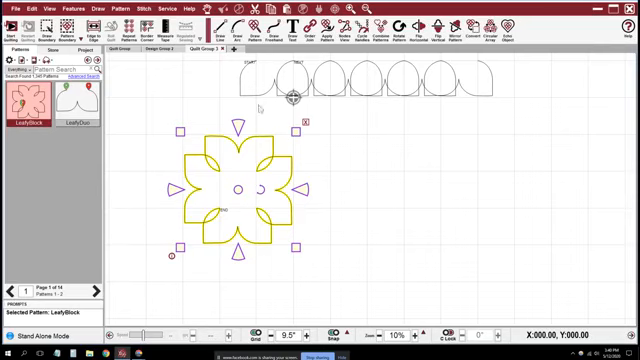
Step: Start a Circular Array of LeafyDuo and raise the copy count
click(80, 97)
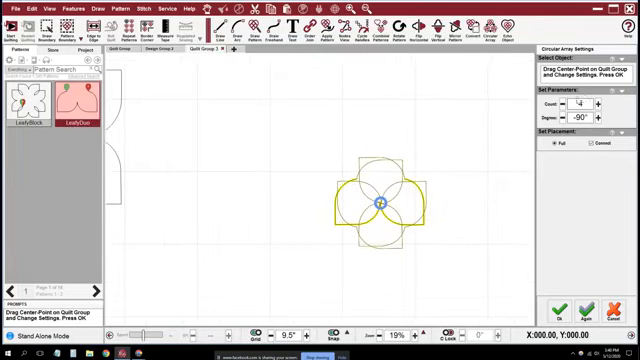
click(601, 102)
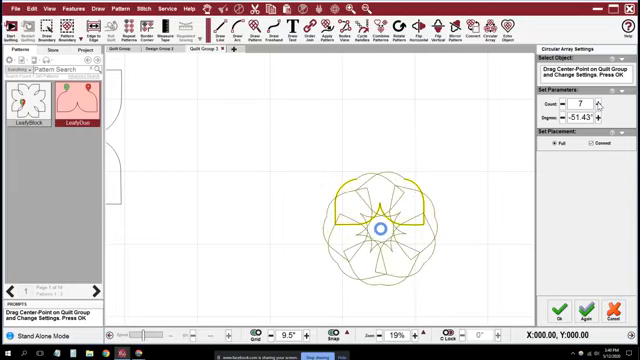
click(595, 101)
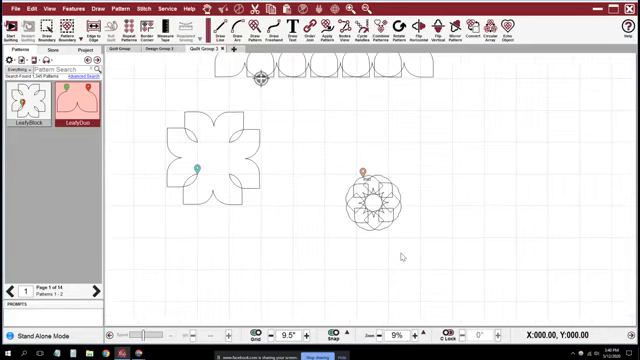
Step: Zoom out the quilt canvas to expose the upper left area
scroll(down, 3)
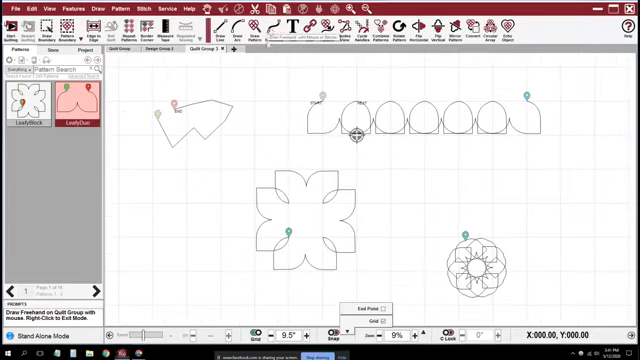
Step: Draw a large freehand loop around the zigzag and delete the stray curved stroke
drag(150, 175, 190, 170)
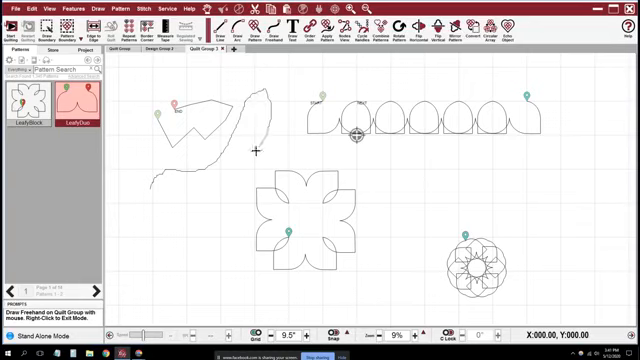
drag(258, 150, 133, 200)
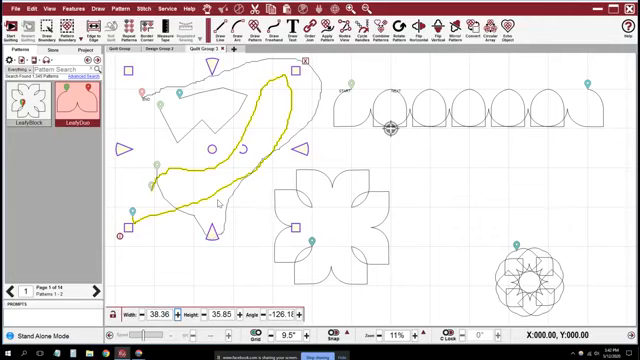
key(Delete)
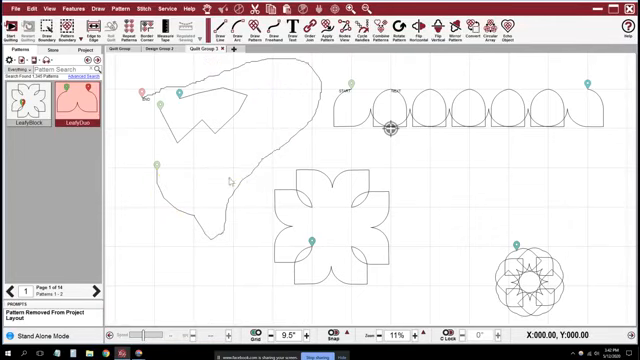